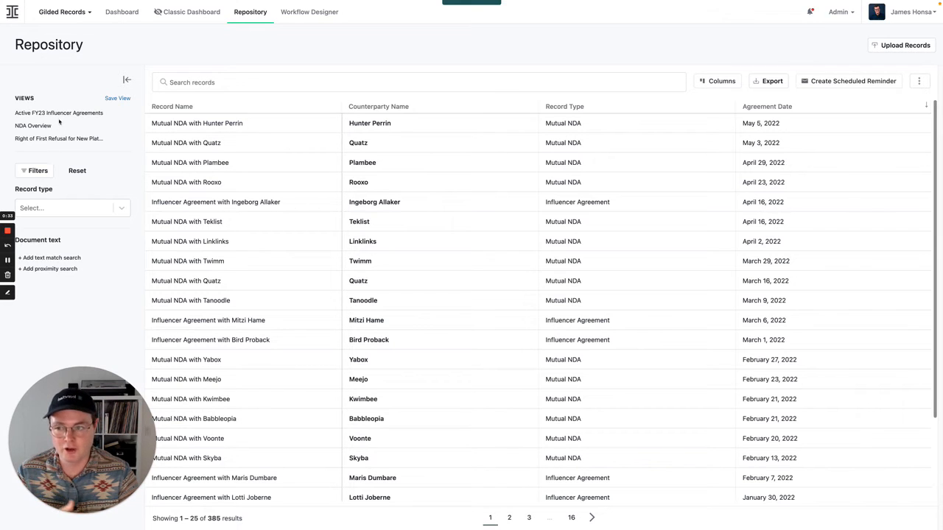
{"action": "mouse_move", "coordinate": [59, 113]}
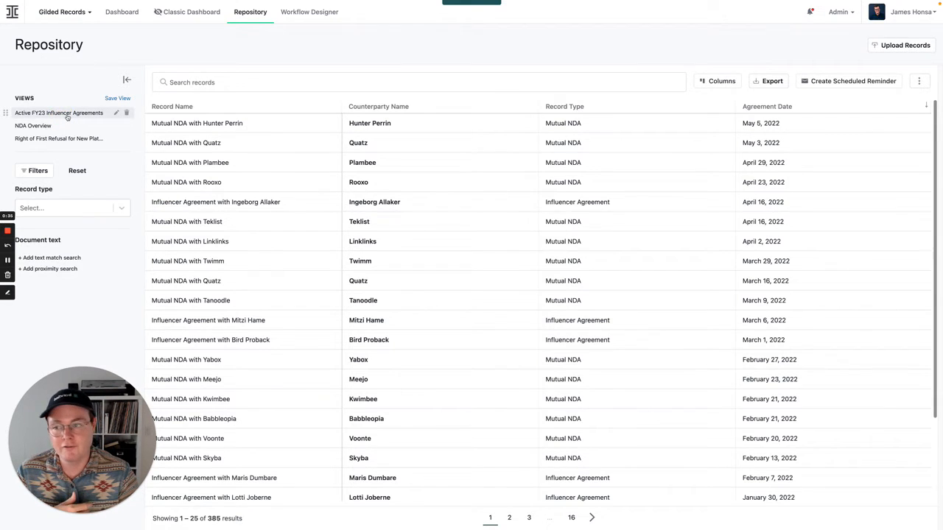
Step: Apply the 'Active FY23 Influencer Agreements' saved view, showing 130 influencer agreement records
{"action": "left_click", "coordinate": [59, 113]}
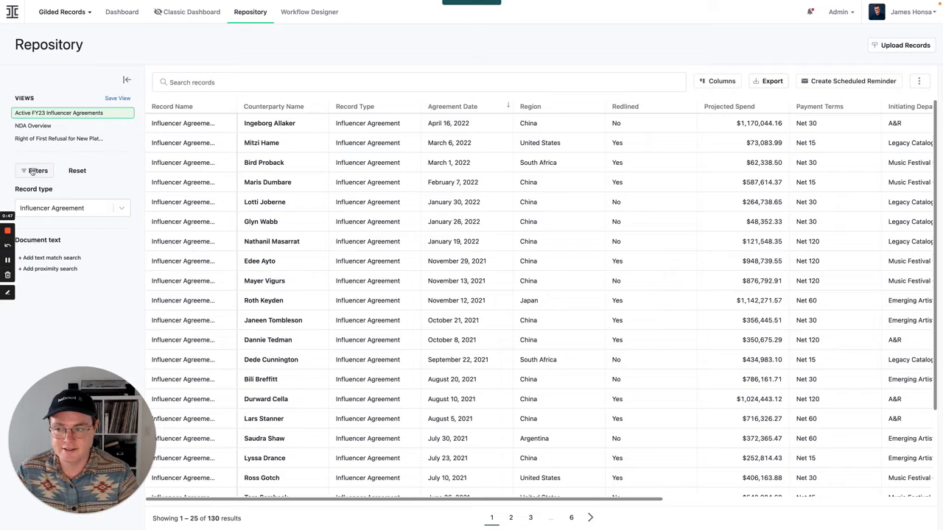
Step: Add a Projected Spend filter for values greater than 999,999, leaving 19 records
{"action": "left_click", "coordinate": [37, 170]}
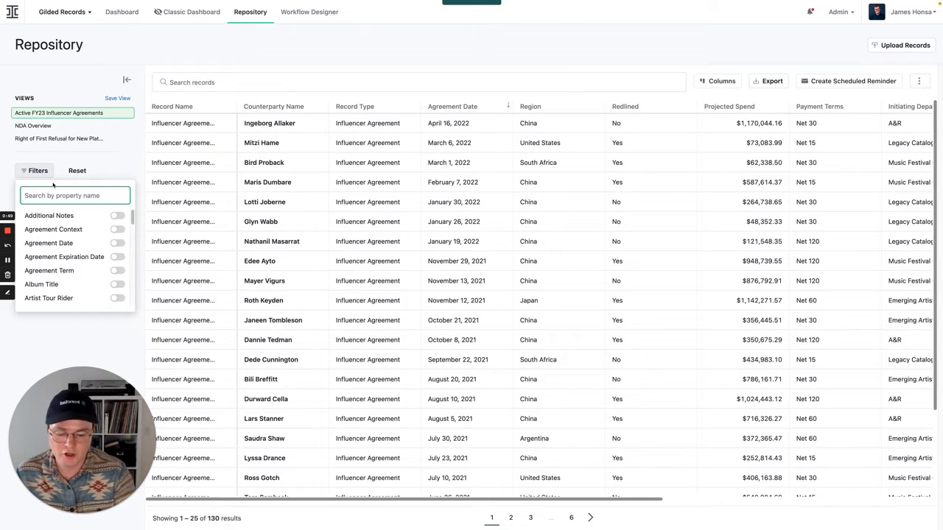
{"action": "type", "text": "pro"}
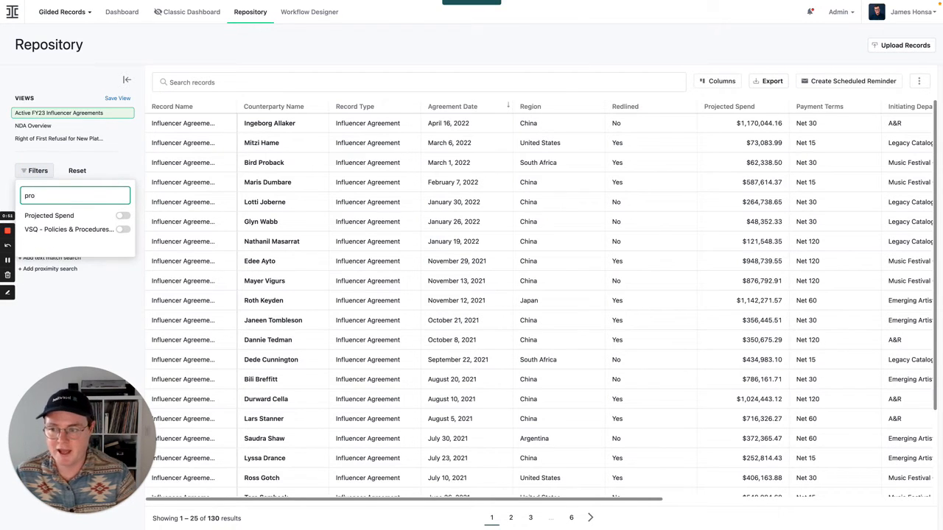
{"action": "left_click", "coordinate": [123, 215]}
{"action": "type", "text": "999,999"}
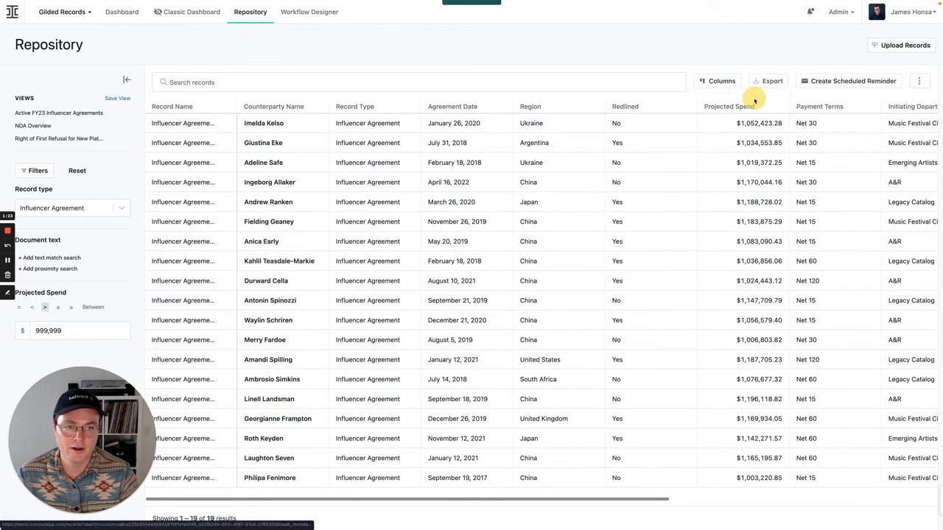
Step: Export the 19 records to xlsx and save them as view 'Projected Spend > 999999'
{"action": "left_click", "coordinate": [772, 81]}
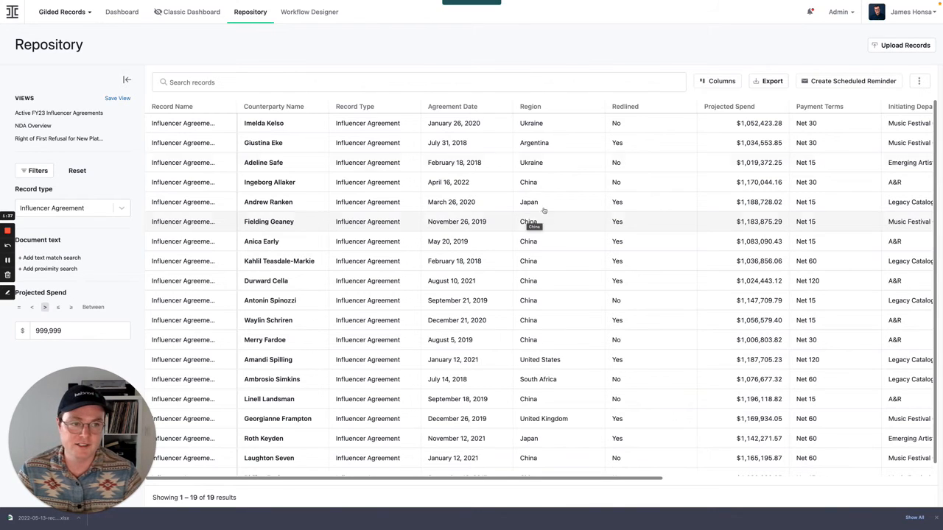
{"action": "left_click", "coordinate": [117, 98]}
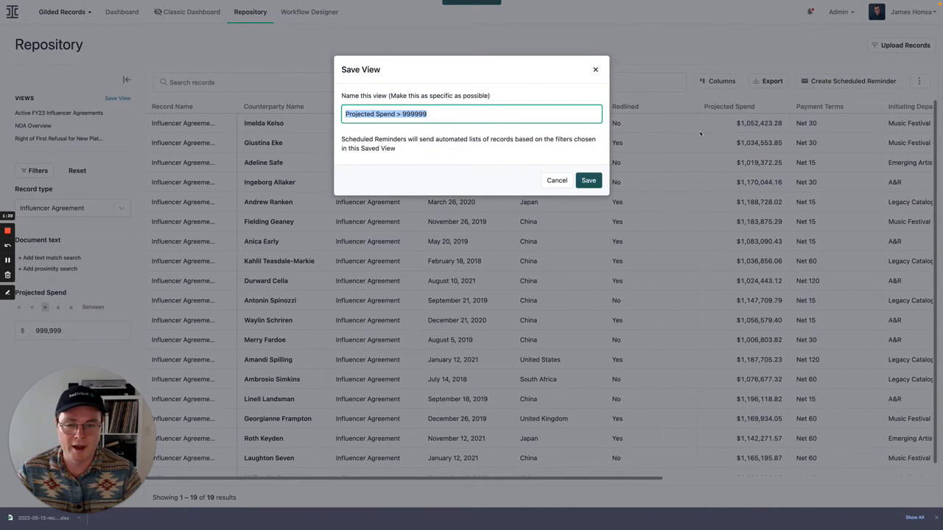
{"action": "left_click", "coordinate": [588, 181]}
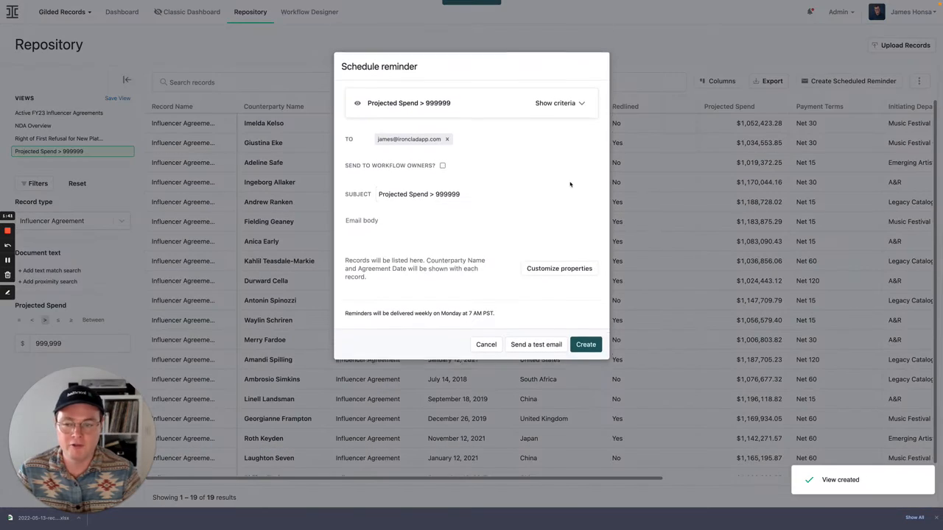